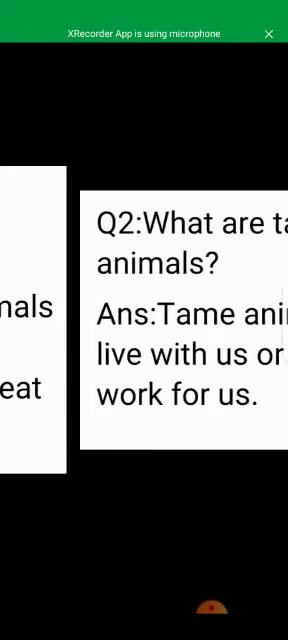
pyautogui.hscroll(-3)
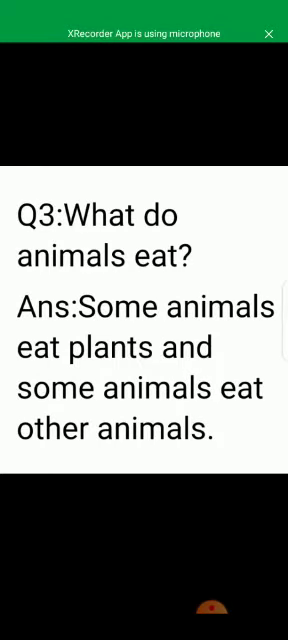